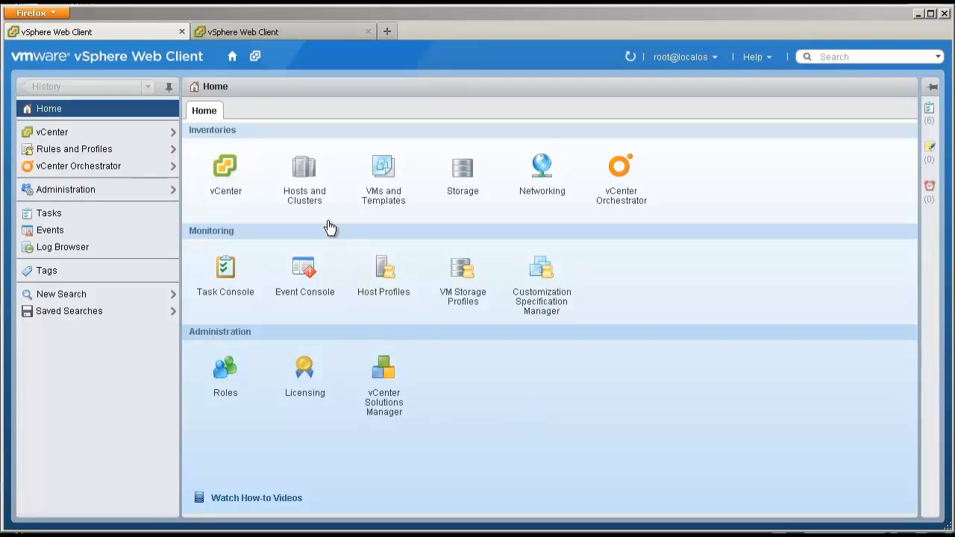
Filter vc-l-01a's advanced settings for 'network' to show config.vpxd.network.rollback = true
{"action": "left_click", "coordinate": [305, 165]}
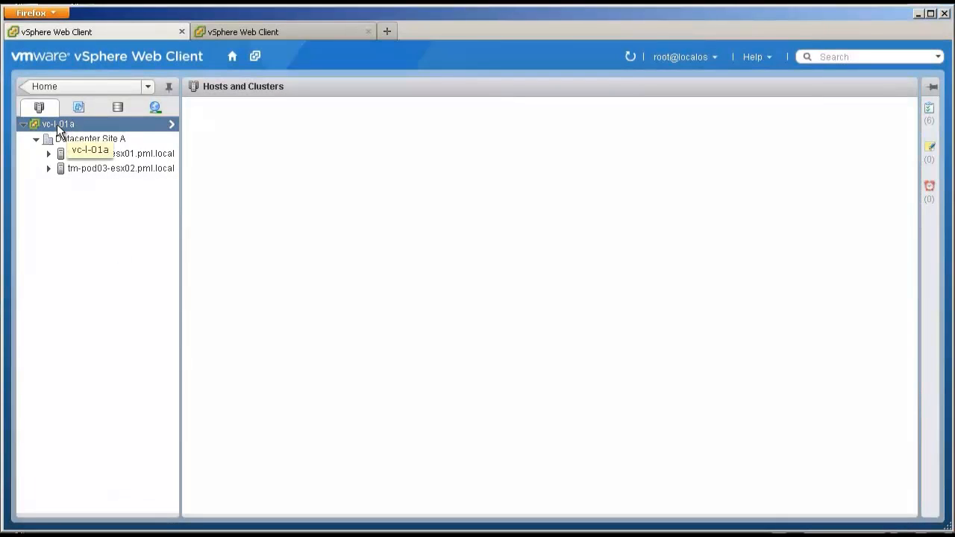
{"action": "left_click", "coordinate": [56, 124]}
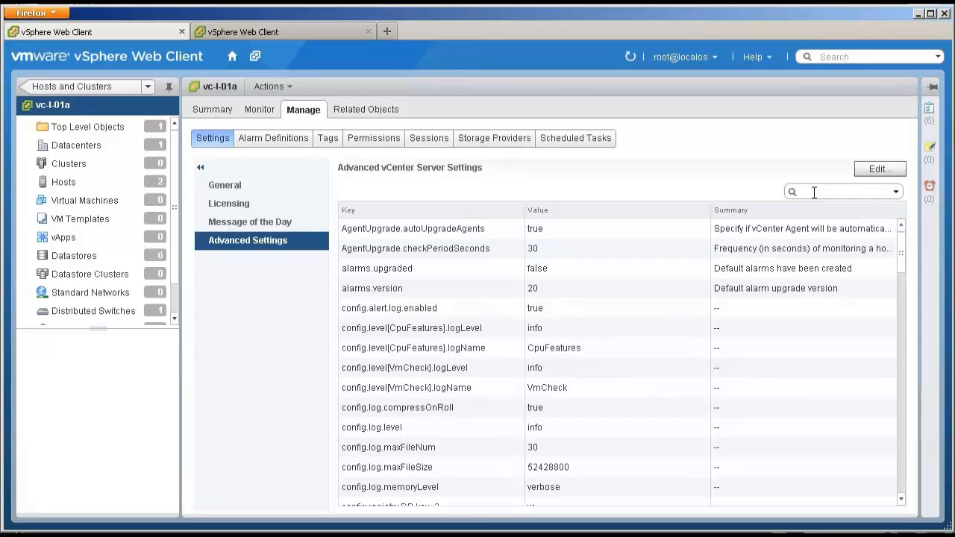
{"action": "type", "text": "network"}
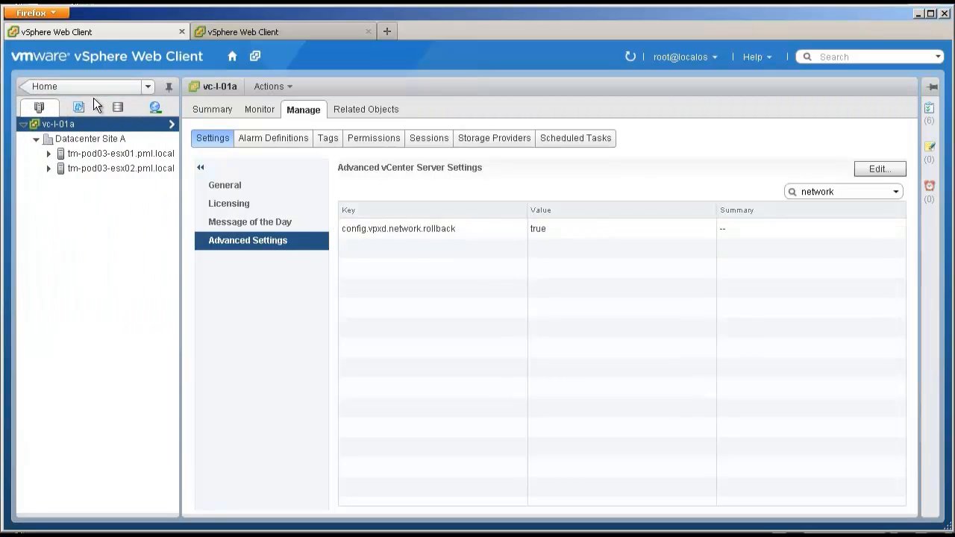
In the Networking inventory, select the Management Network port group and show its settings
{"action": "left_click", "coordinate": [155, 107]}
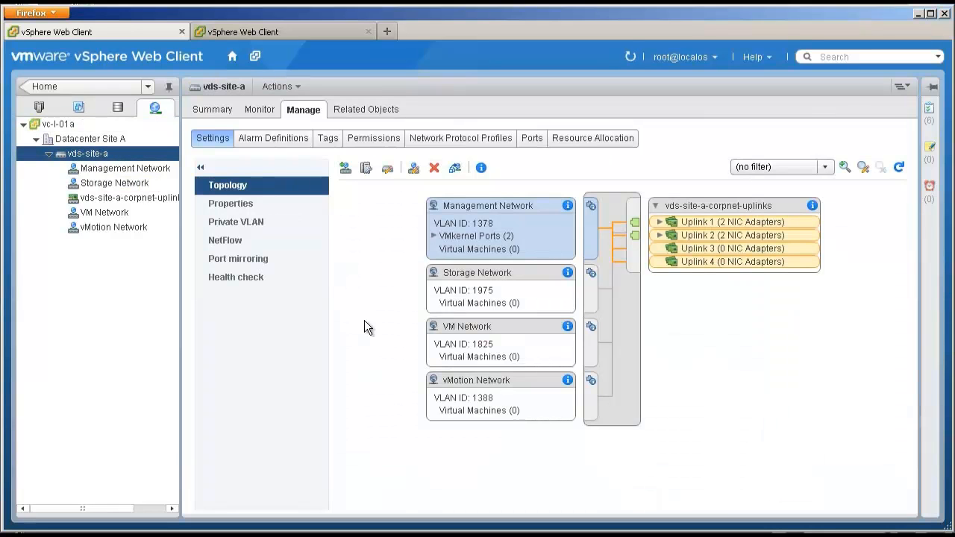
{"action": "mouse_move", "coordinate": [538, 246]}
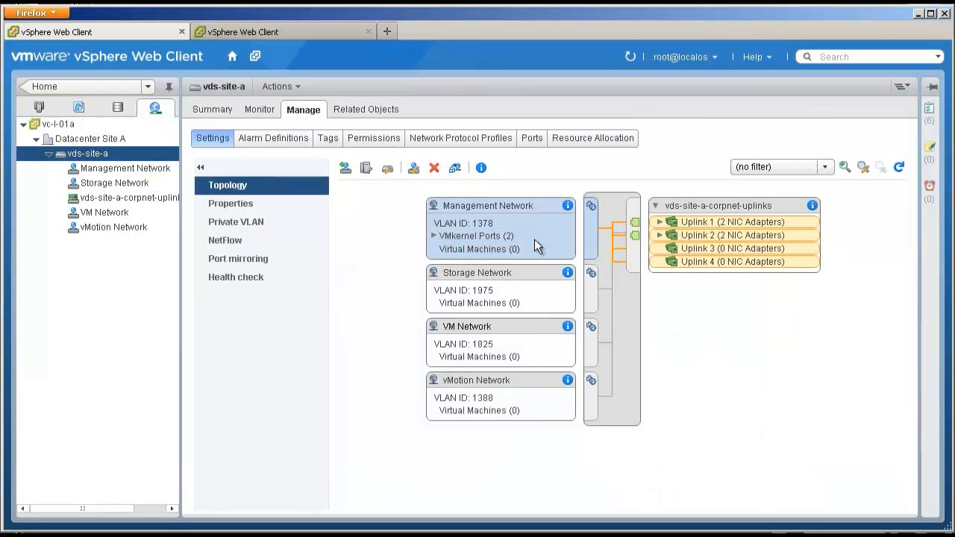
{"action": "mouse_move", "coordinate": [544, 298]}
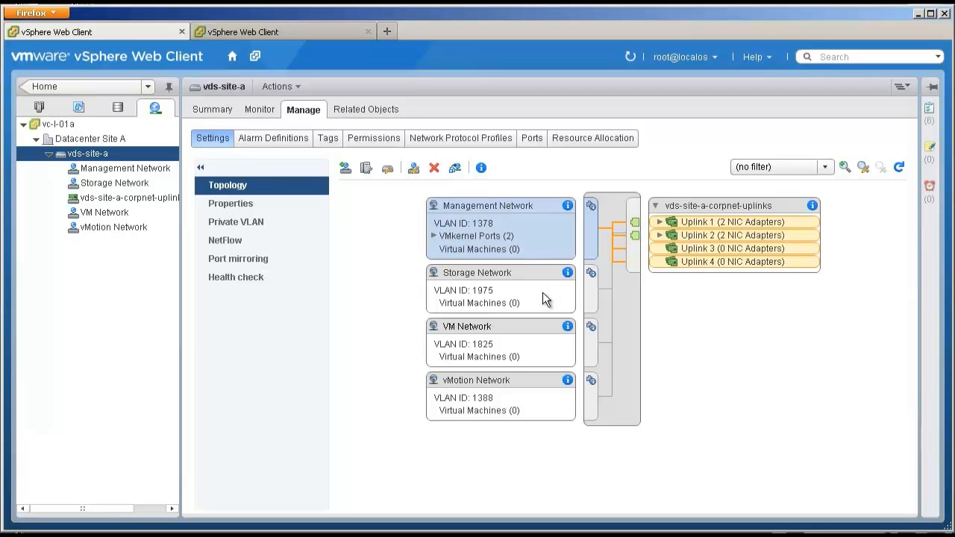
{"action": "left_click", "coordinate": [125, 167]}
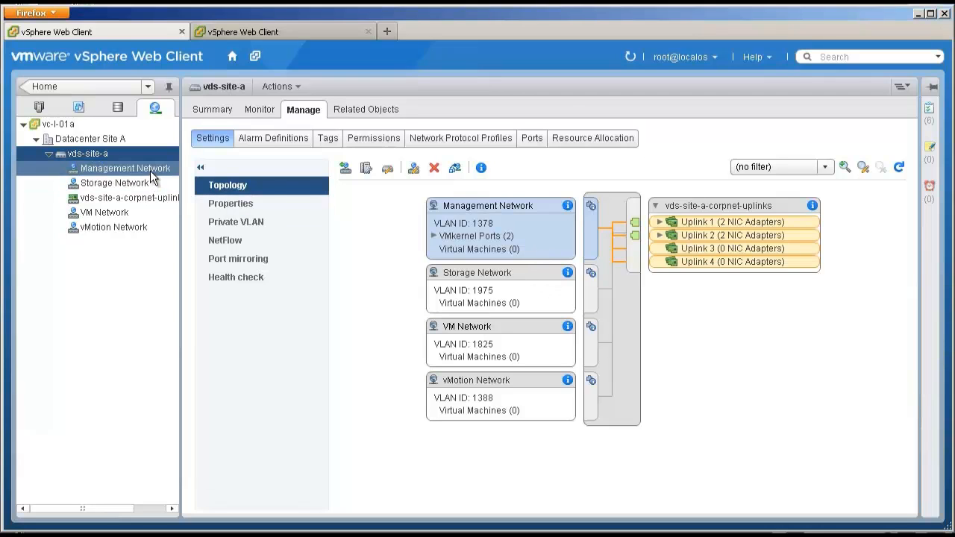
{"action": "left_click", "coordinate": [125, 167]}
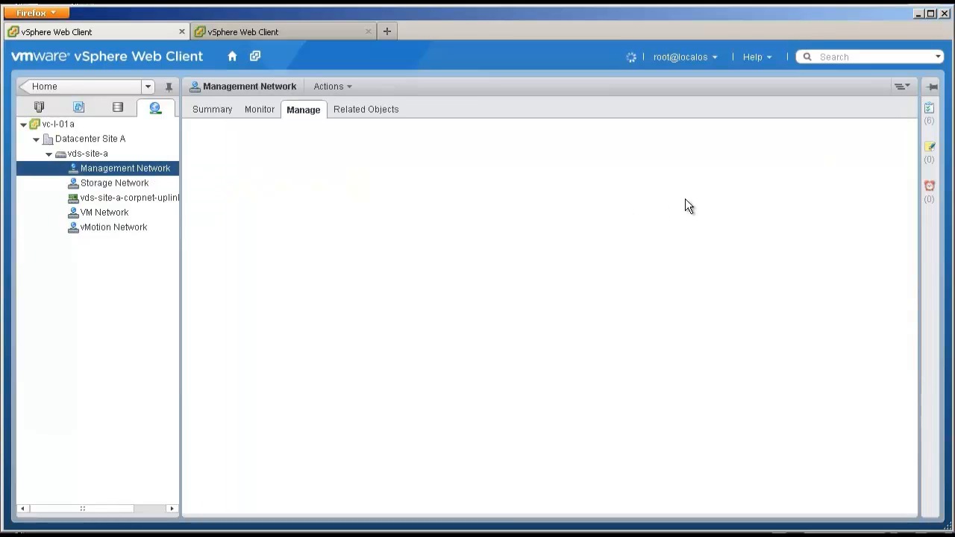
{"action": "left_click", "coordinate": [303, 109]}
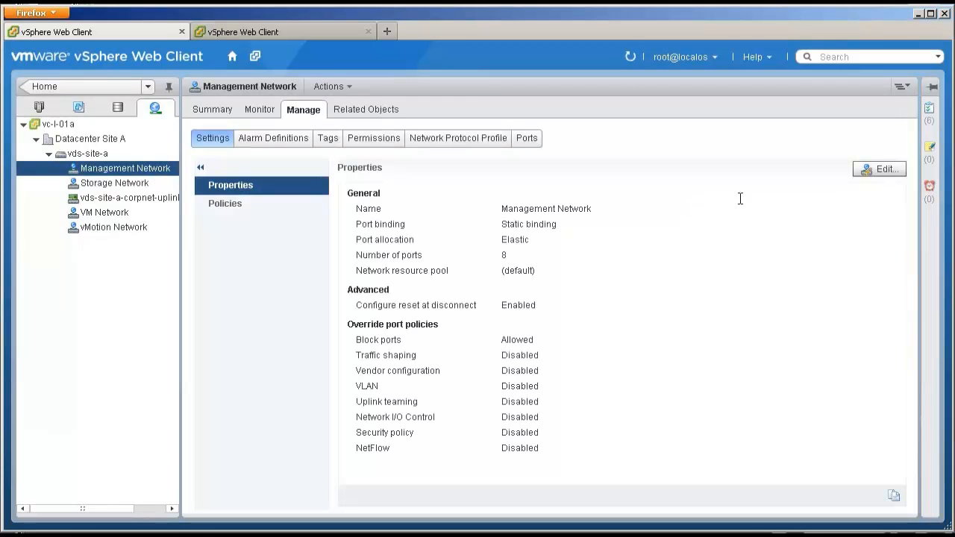
Set the Management Network VLAN ID to 1300; it fails on both hosts, dismiss the notice
{"action": "left_click", "coordinate": [879, 168]}
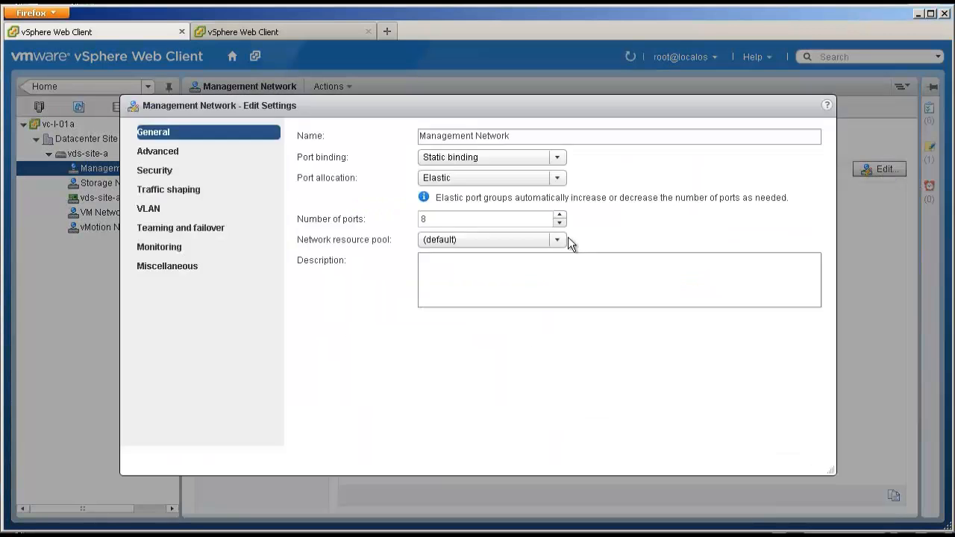
{"action": "left_click", "coordinate": [149, 209]}
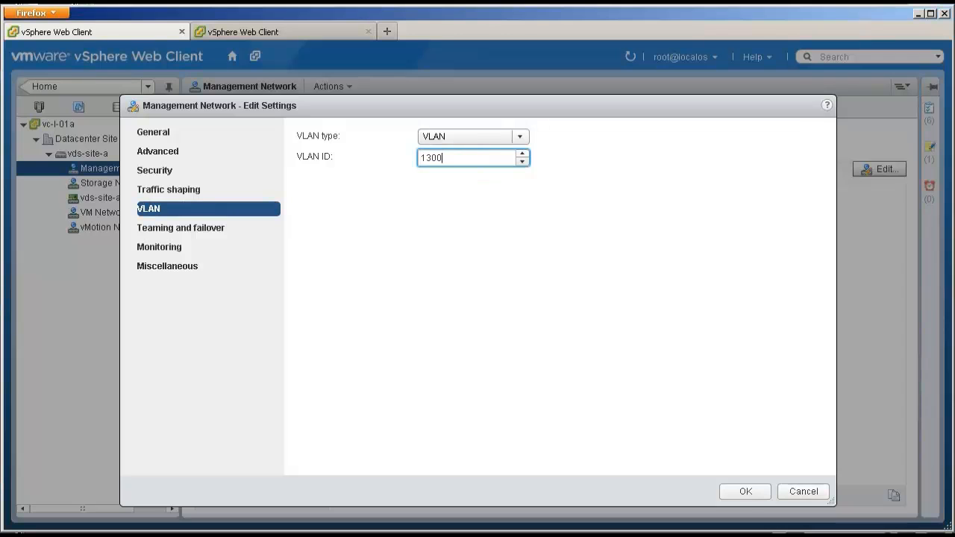
{"action": "left_click", "coordinate": [743, 491]}
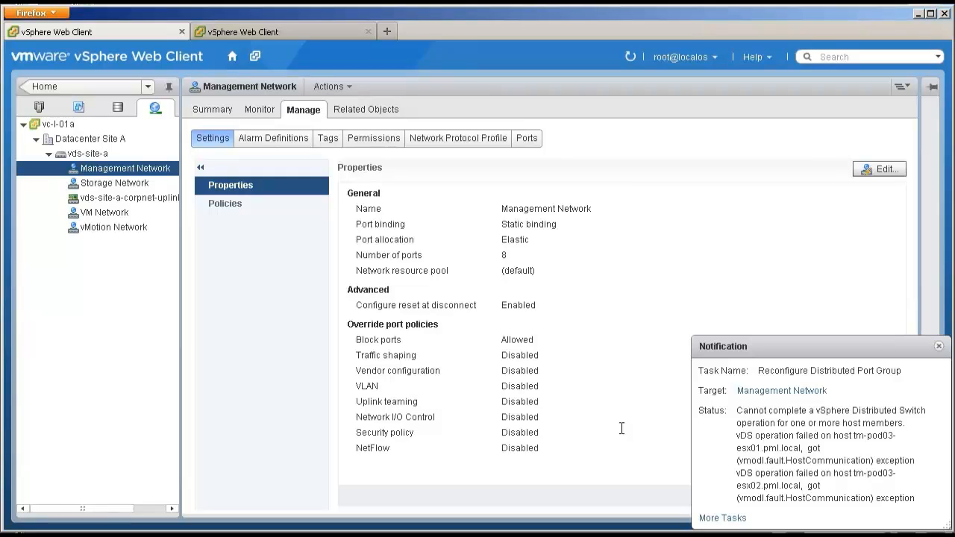
{"action": "left_click", "coordinate": [939, 346]}
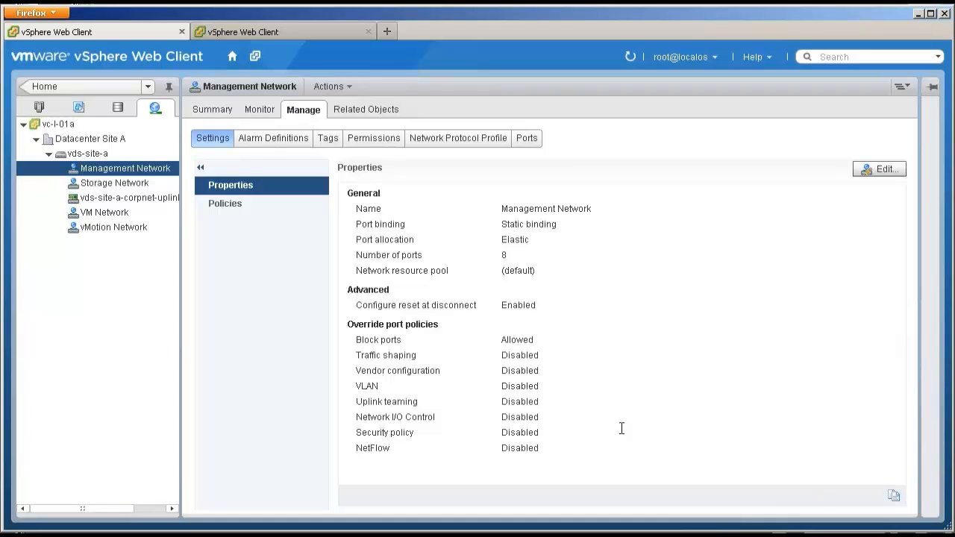
Edit vc-l-01a's config.vpxd.network.rollback value, then reselect the Management Network port group
{"action": "left_click", "coordinate": [57, 123]}
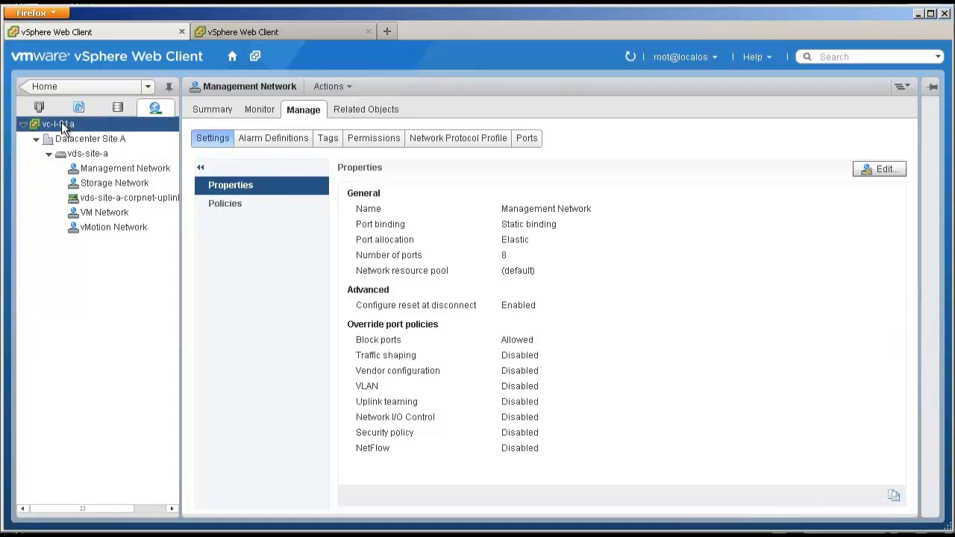
{"action": "left_click", "coordinate": [57, 124]}
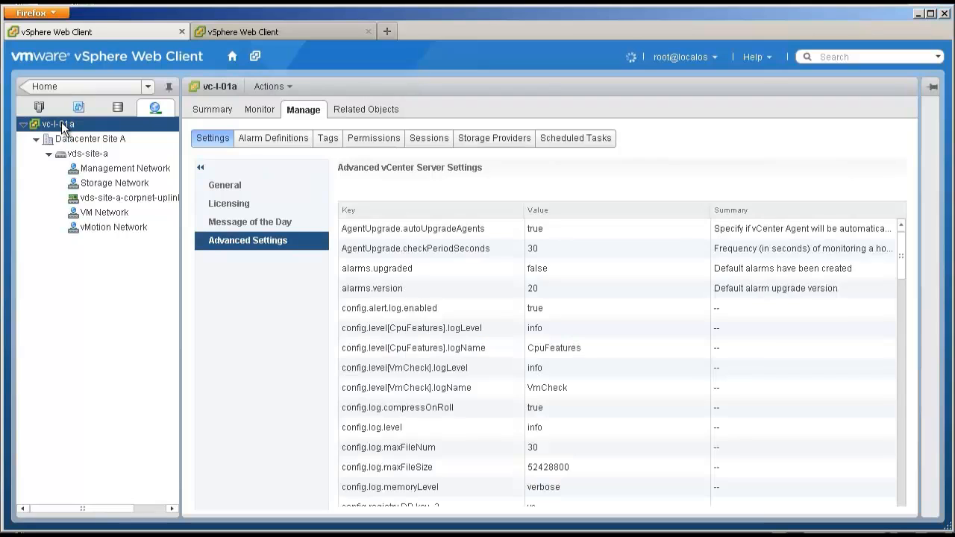
{"action": "left_click", "coordinate": [248, 239]}
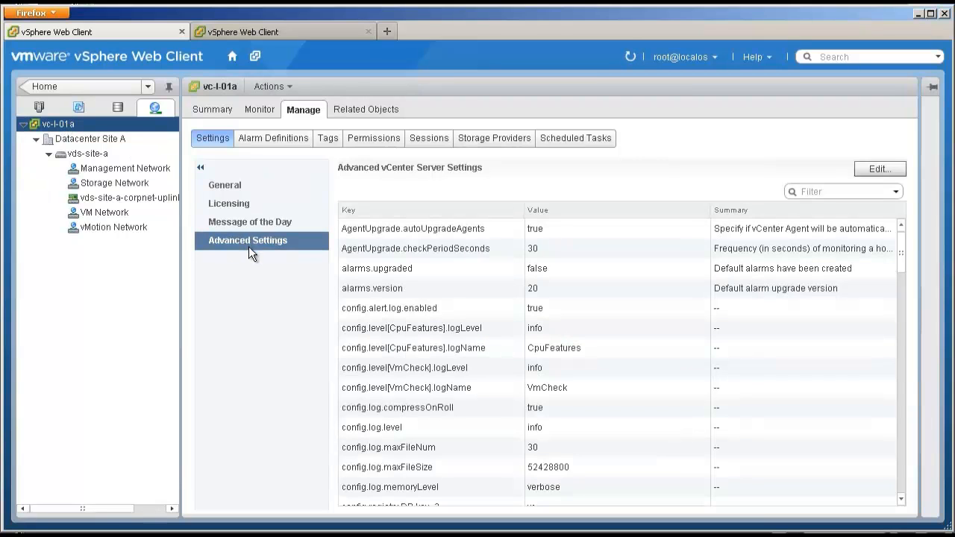
{"action": "left_click", "coordinate": [881, 168]}
{"action": "type", "text": "network"}
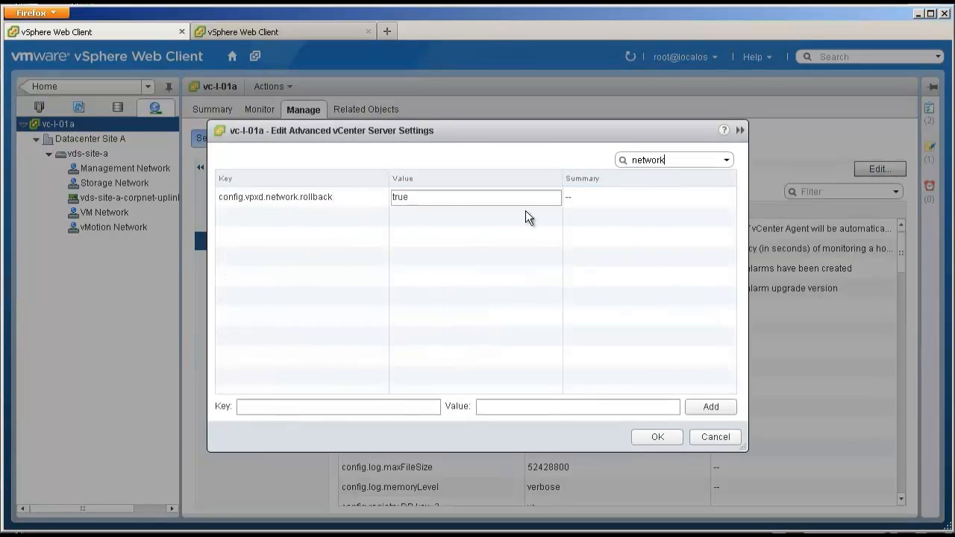
{"action": "left_click", "coordinate": [474, 197]}
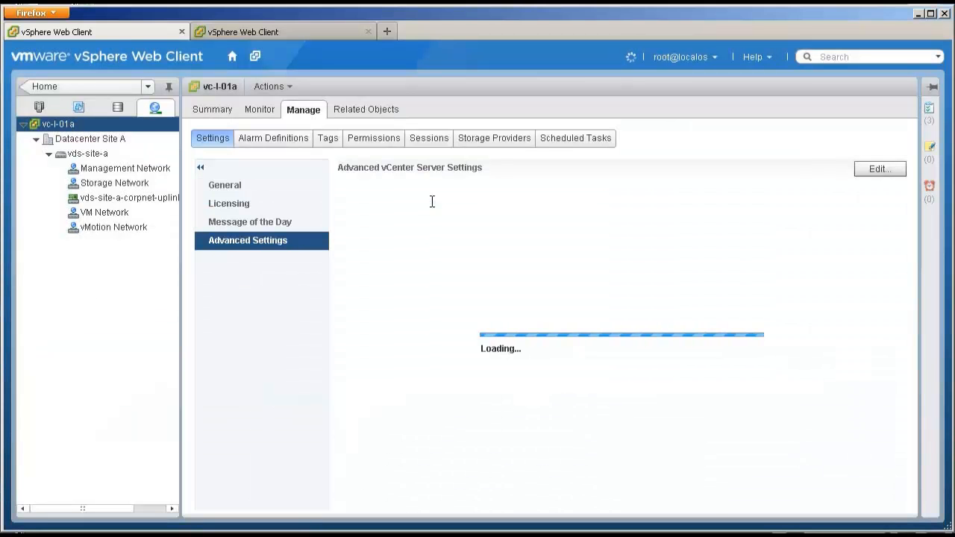
{"action": "left_click", "coordinate": [125, 167]}
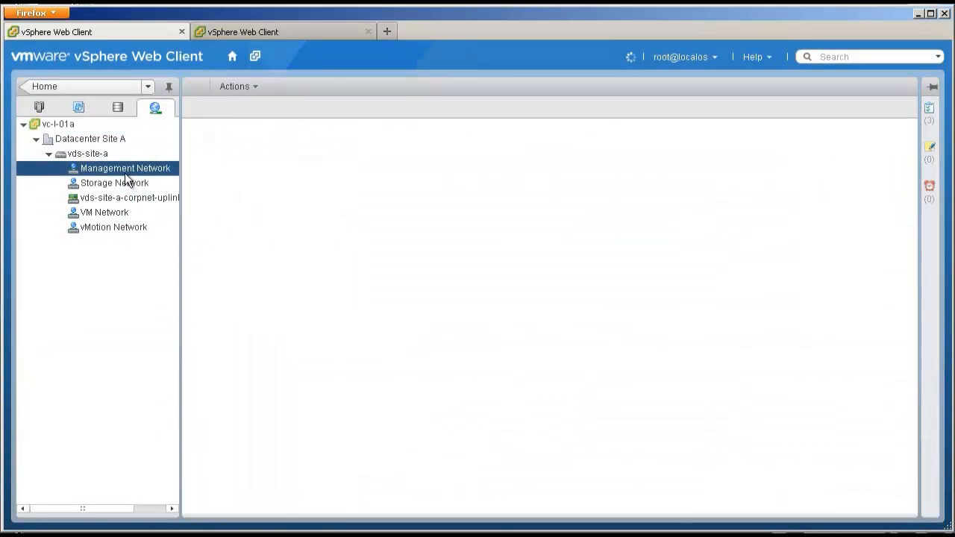
Retry changing the Management Network VLAN ID to 1300; it fails again, dismiss the notice
{"action": "left_click", "coordinate": [126, 167]}
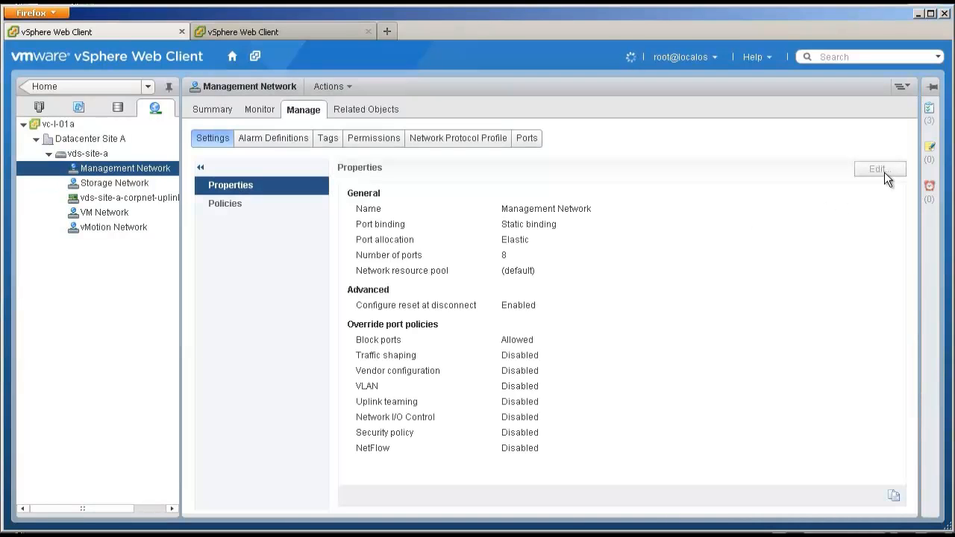
{"action": "left_click", "coordinate": [881, 169]}
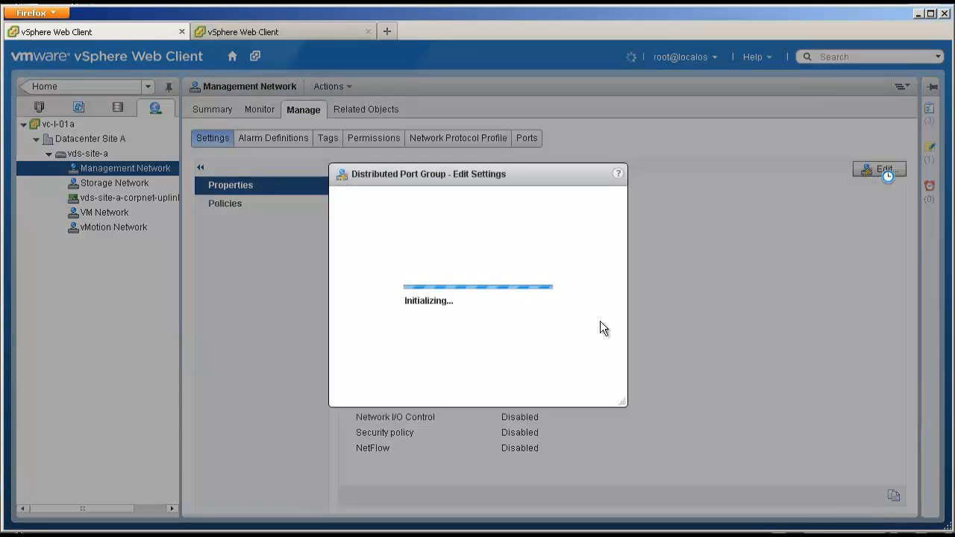
{"action": "left_click", "coordinate": [881, 168]}
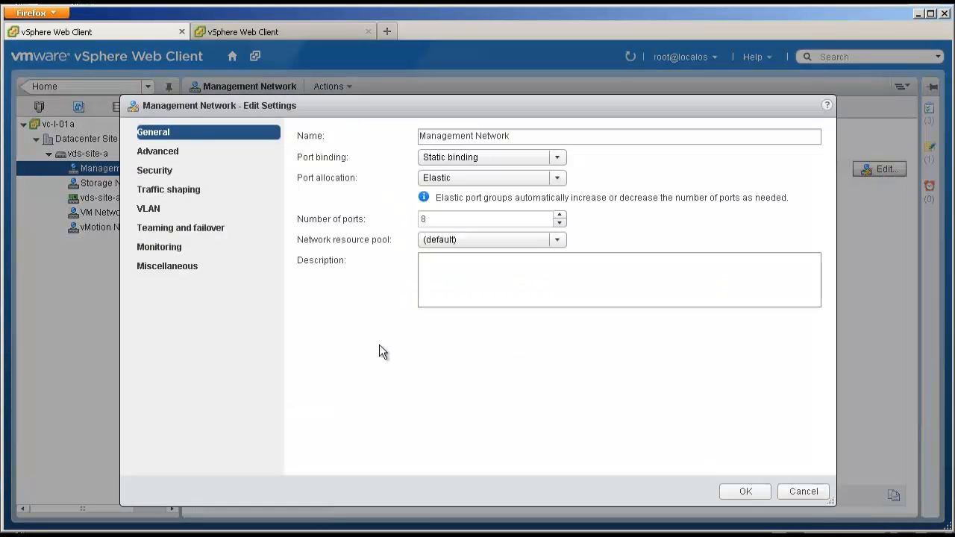
{"action": "left_click", "coordinate": [150, 209]}
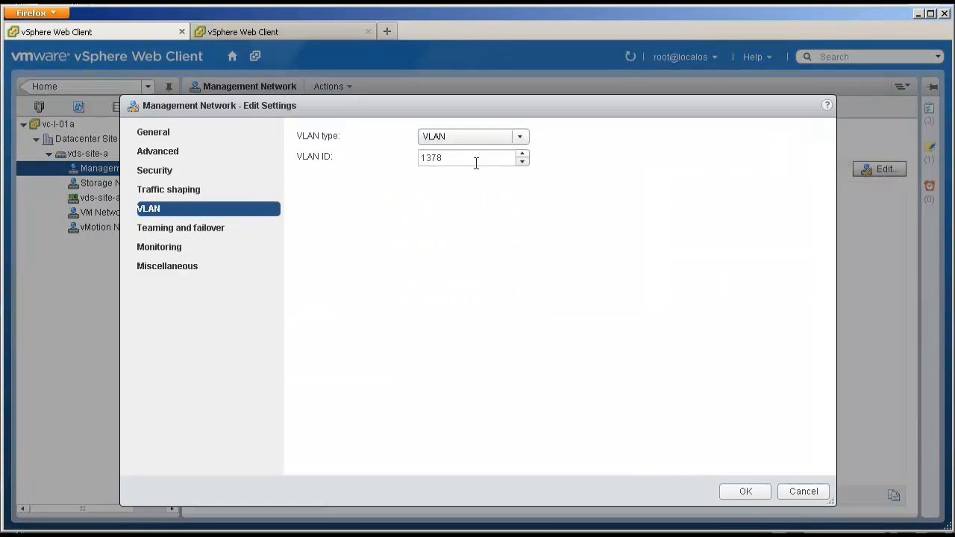
{"action": "type", "text": "13"}
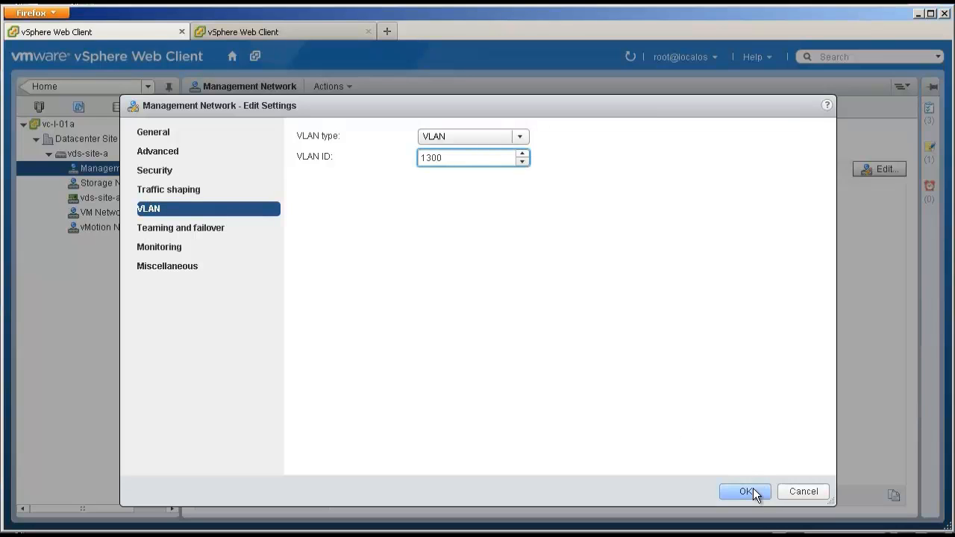
{"action": "left_click", "coordinate": [745, 490]}
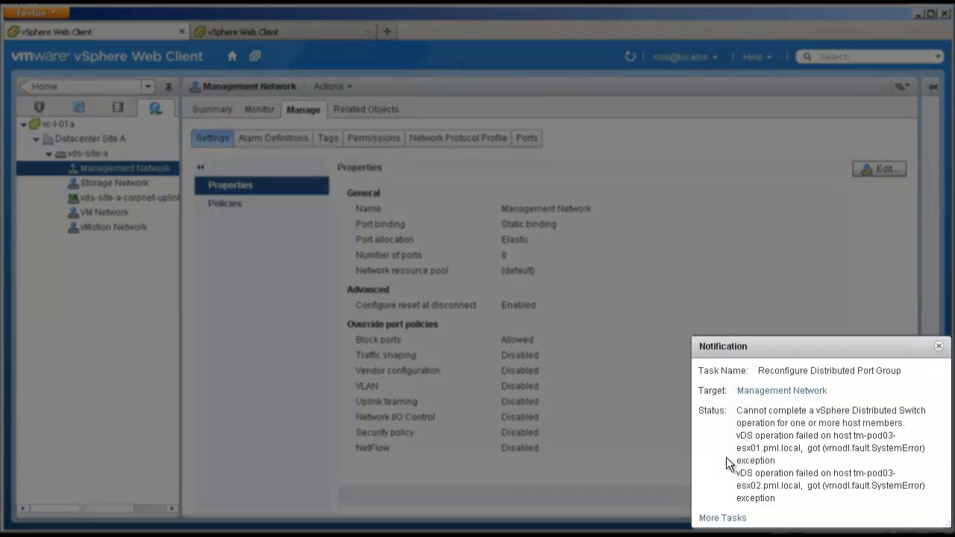
{"action": "left_click", "coordinate": [938, 346]}
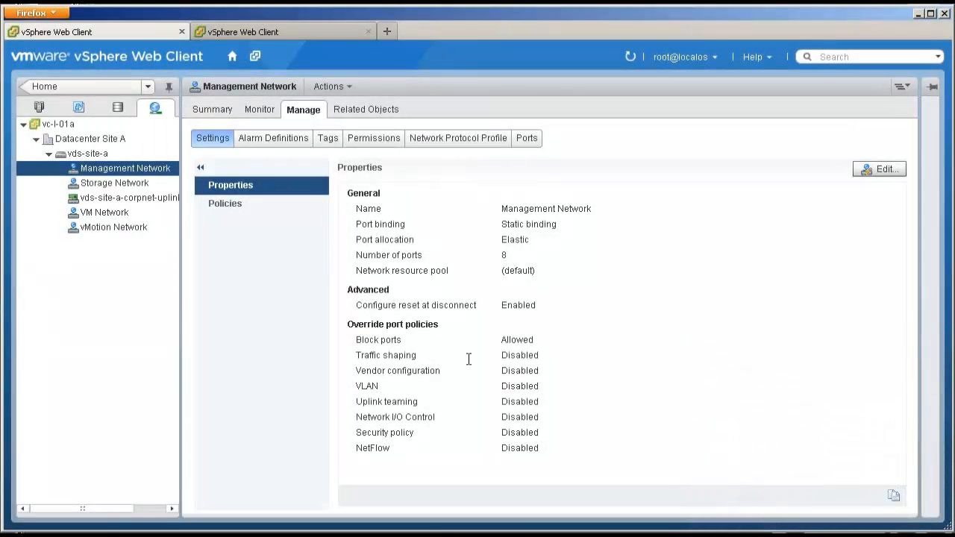
View the summaries of hosts tm-pod03-esx01 and esx02, which report not responding
{"action": "left_click", "coordinate": [39, 107]}
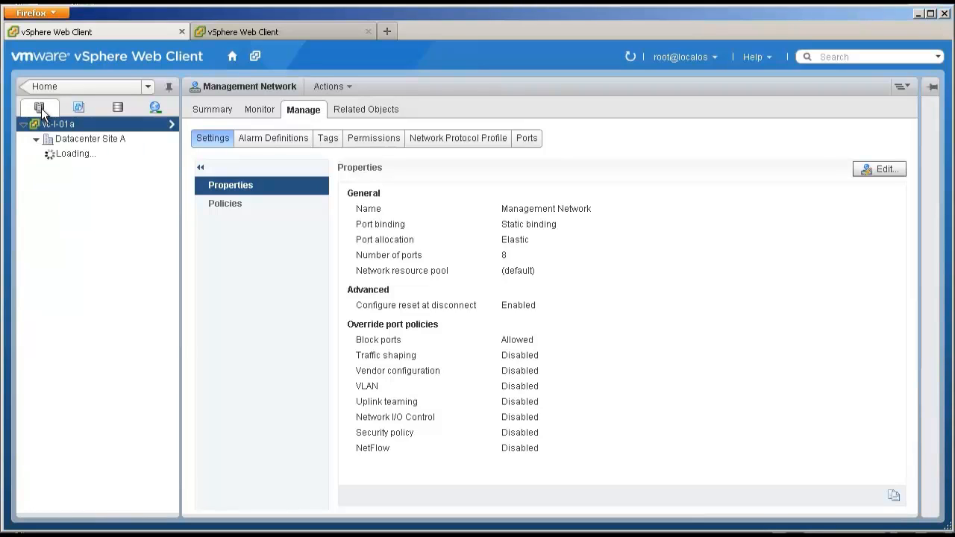
{"action": "left_click", "coordinate": [57, 124]}
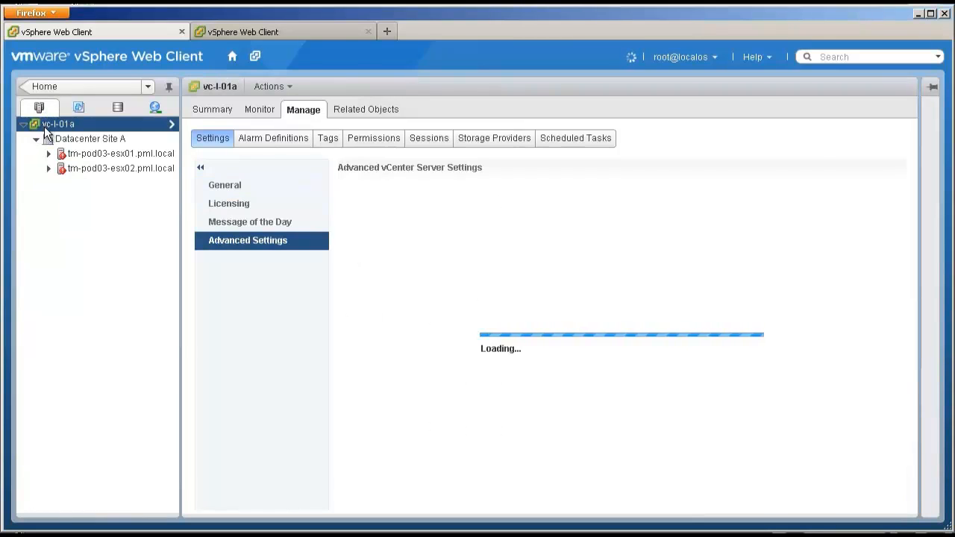
{"action": "mouse_move", "coordinate": [120, 152]}
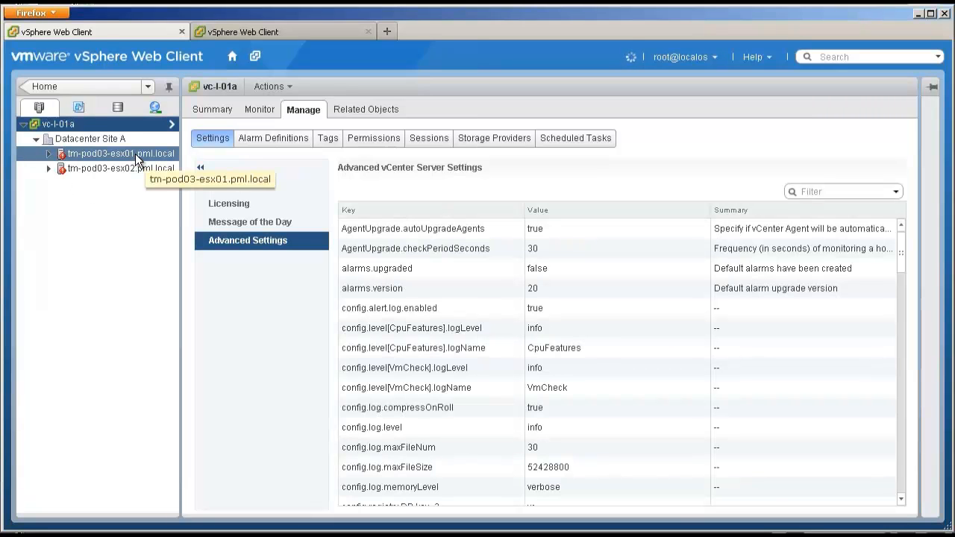
{"action": "left_click", "coordinate": [120, 152]}
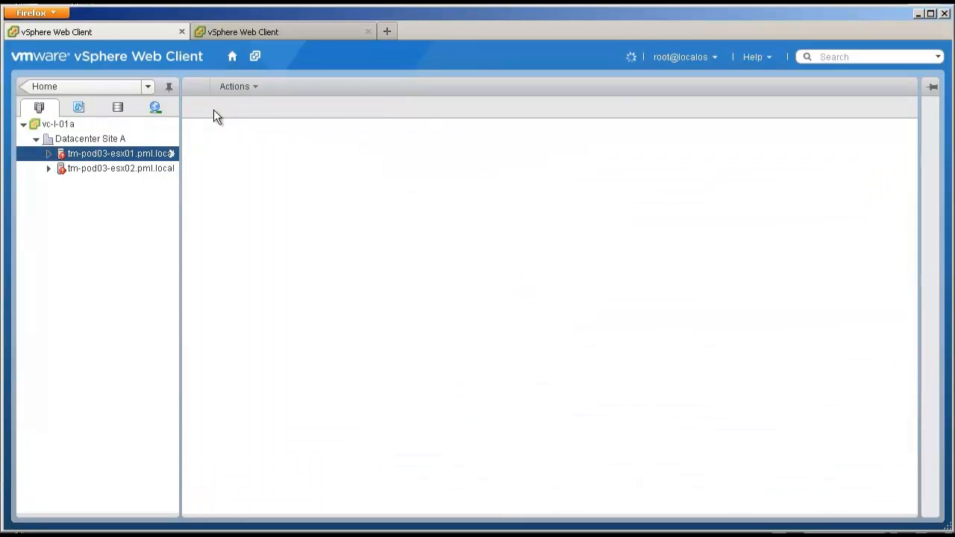
{"action": "left_click", "coordinate": [119, 152]}
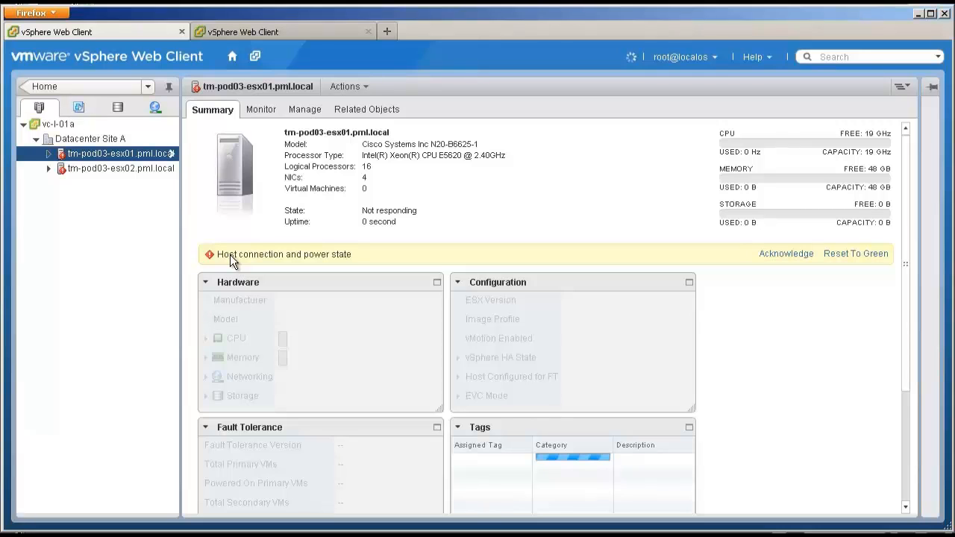
{"action": "left_click", "coordinate": [119, 167]}
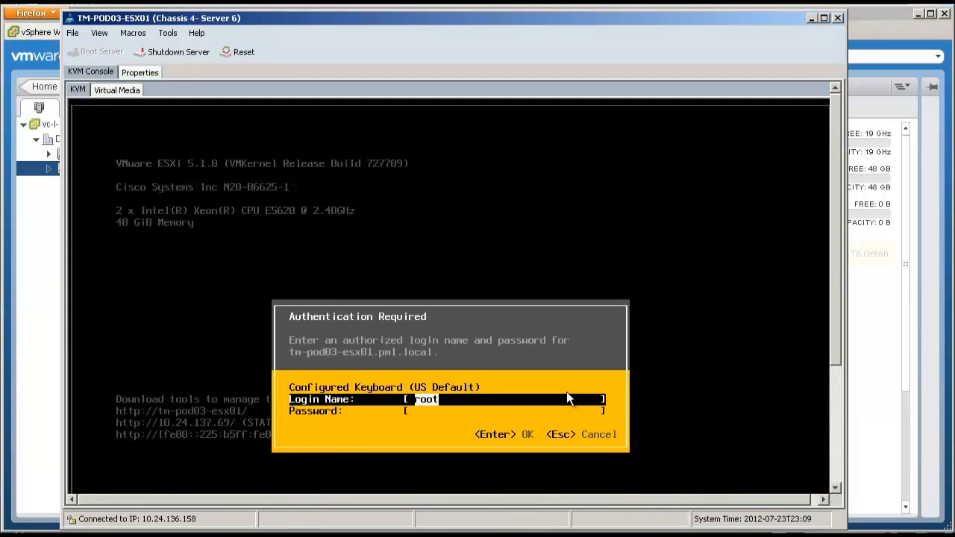
Log into the DCUI as root and run Restore vDS with the uplinks selected
{"action": "type", "text": "***"}
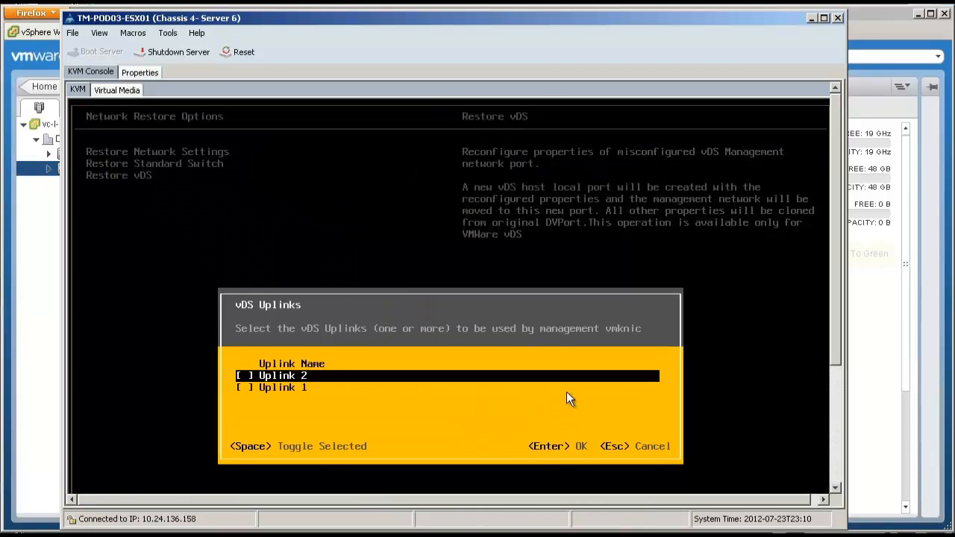
{"action": "key", "text": "space"}
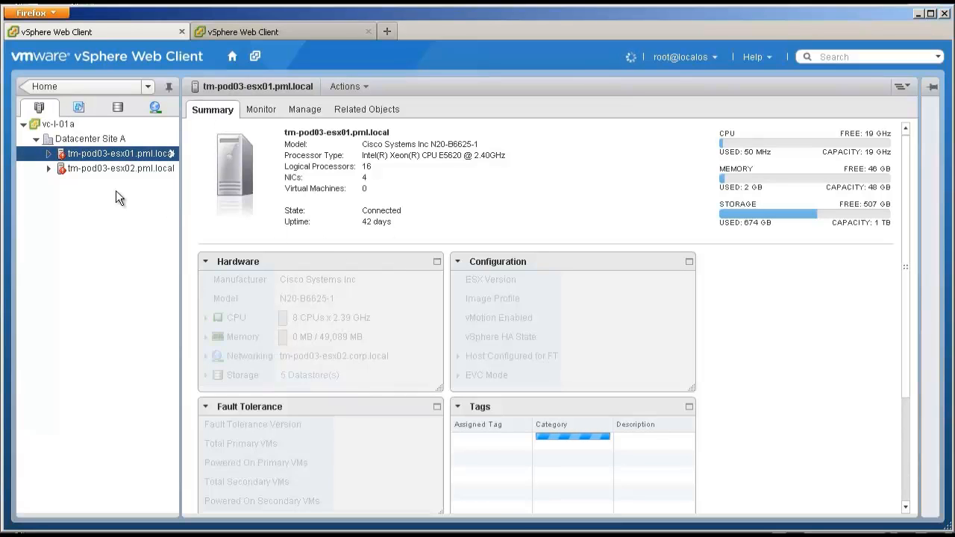
Confirm tm-pod03-esx02 is connected and view its networking configuration listing vds-site-a
{"action": "left_click", "coordinate": [119, 167]}
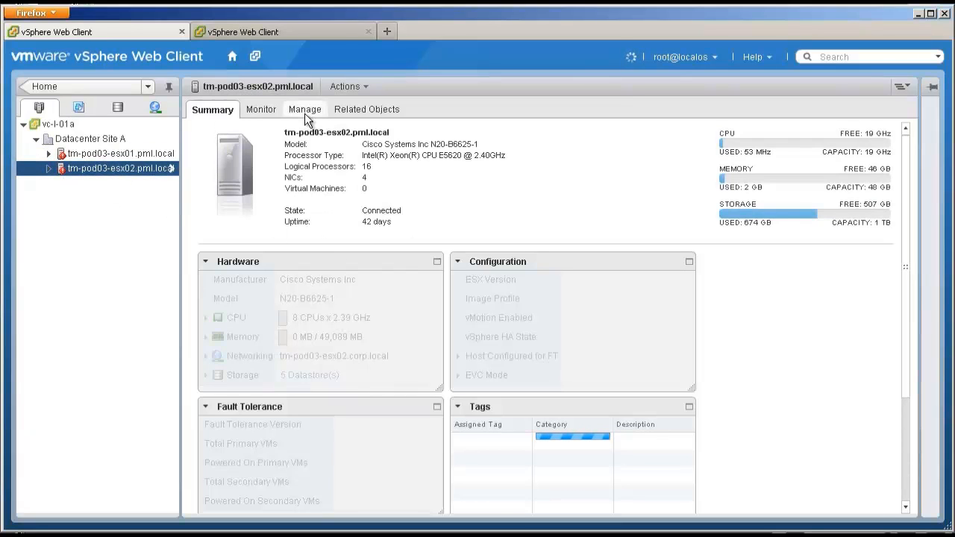
{"action": "left_click", "coordinate": [305, 109]}
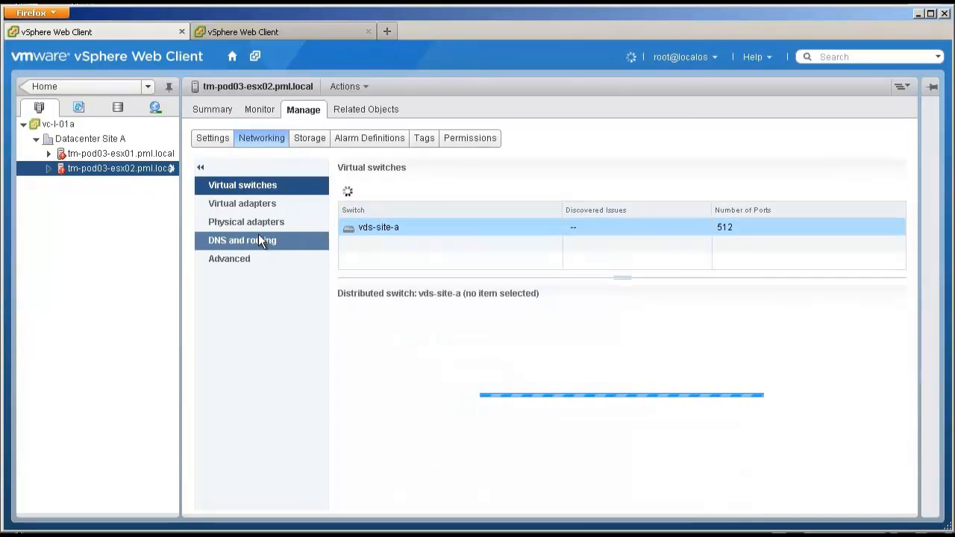
{"action": "mouse_move", "coordinate": [119, 226]}
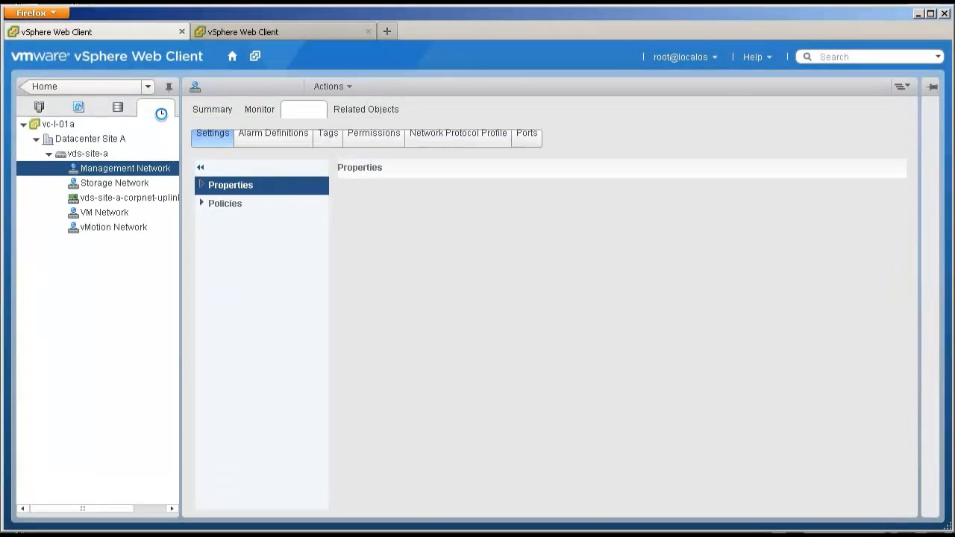
Set the Management Network VLAN ID to 1378 and start Add and Manage Hosts on vds-site-a
{"action": "left_click", "coordinate": [88, 152]}
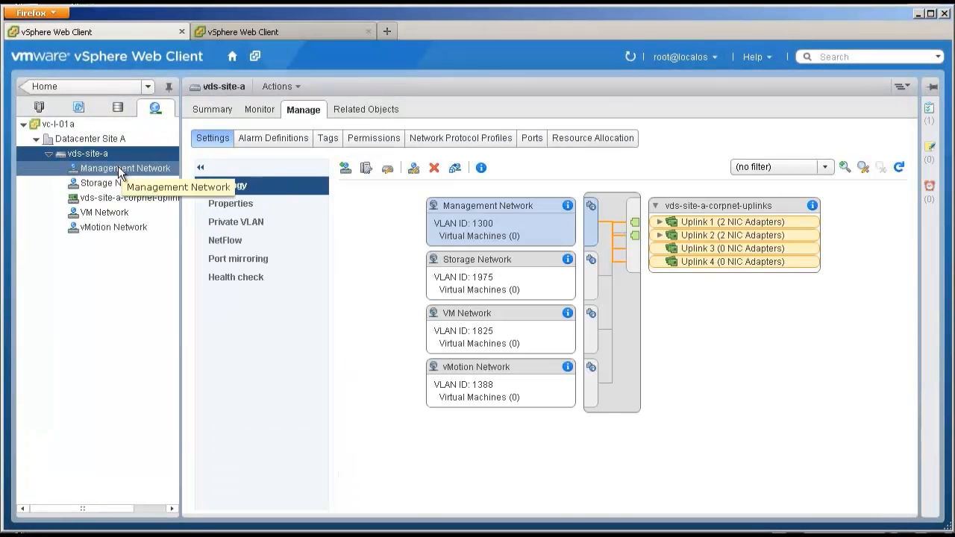
{"action": "left_click", "coordinate": [125, 167]}
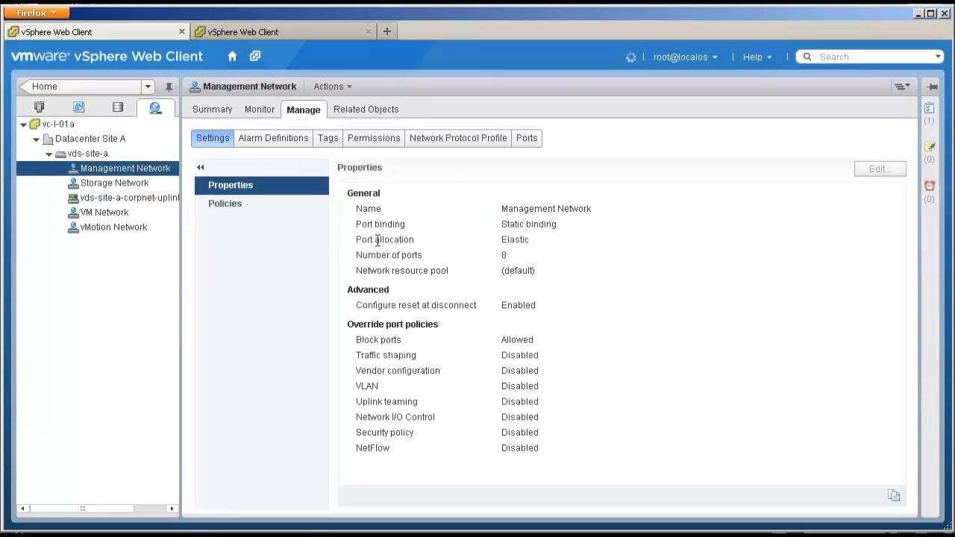
{"action": "left_click", "coordinate": [880, 168]}
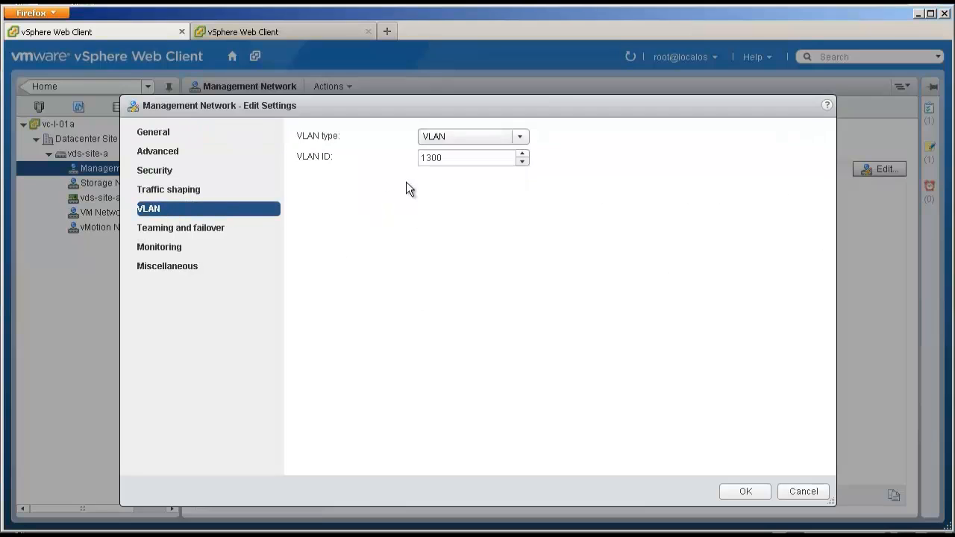
{"action": "type", "text": "1378"}
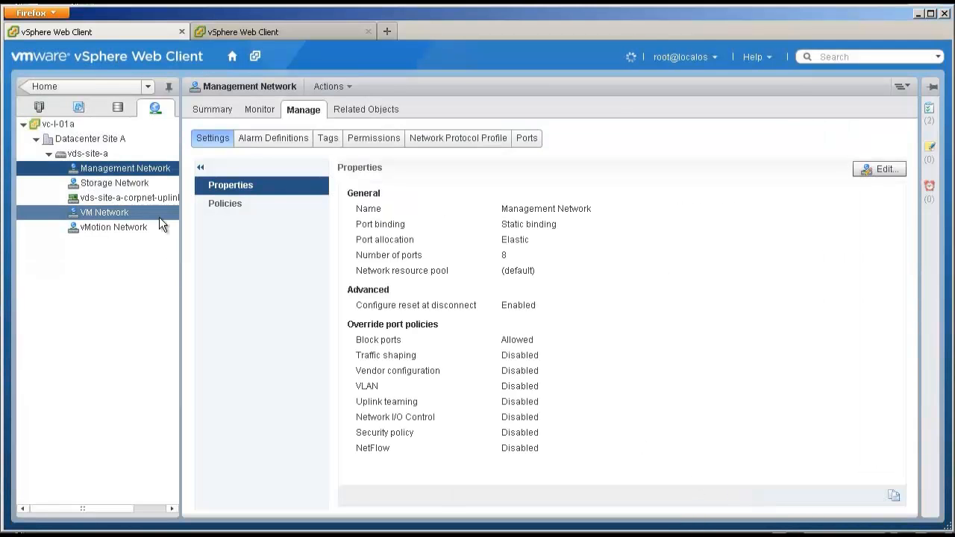
{"action": "left_click", "coordinate": [86, 152]}
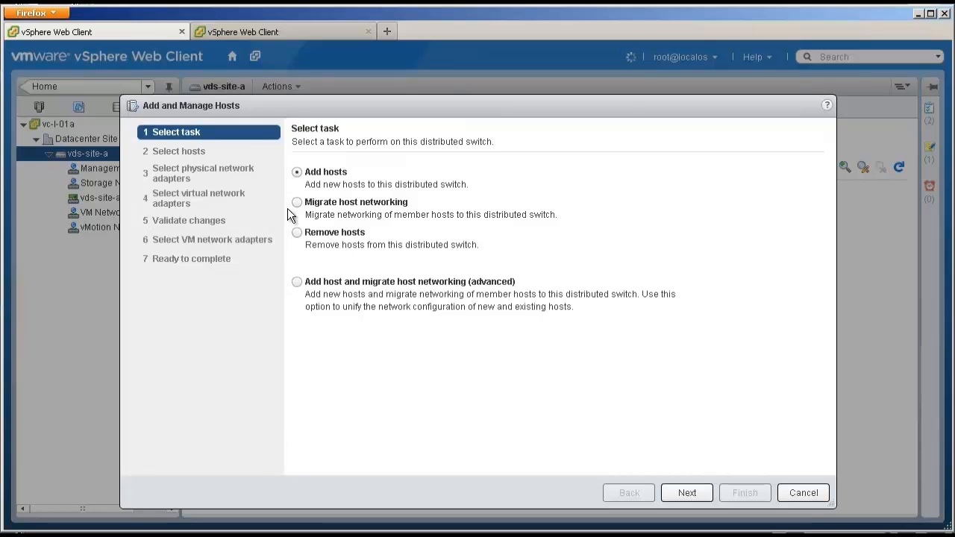
Migrate host networking for both member hosts, keep physical adapters, and select vmk0 on esx02
{"action": "left_click", "coordinate": [297, 203]}
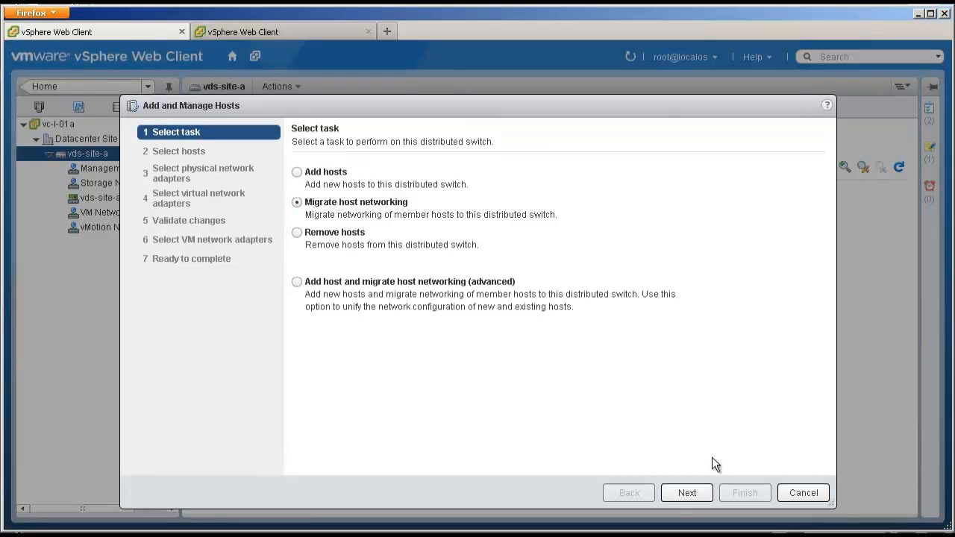
{"action": "left_click", "coordinate": [684, 493]}
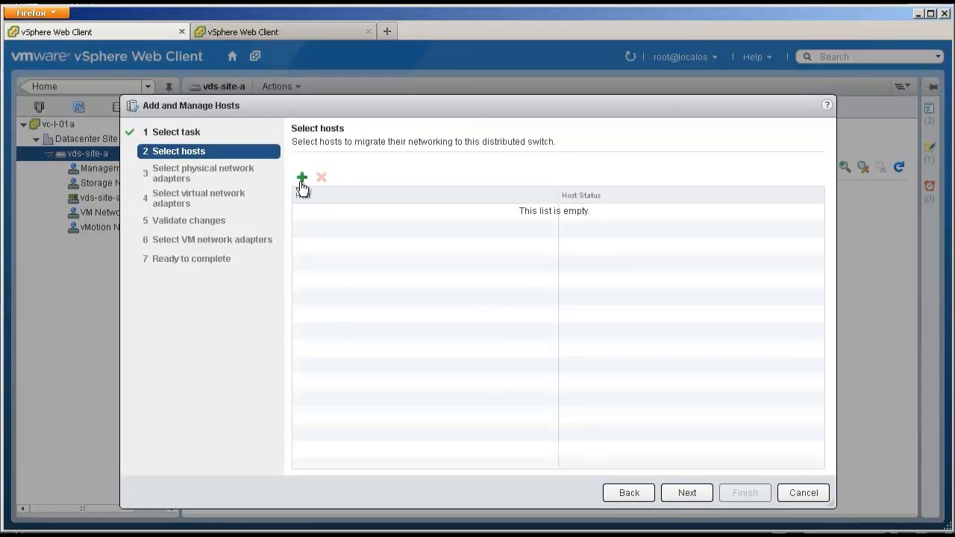
{"action": "left_click", "coordinate": [301, 176]}
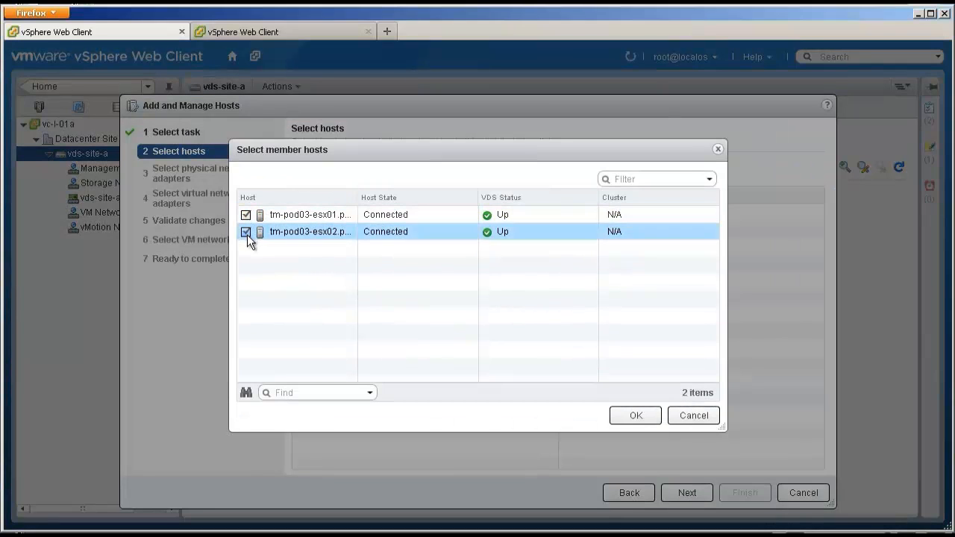
{"action": "left_click", "coordinate": [634, 415]}
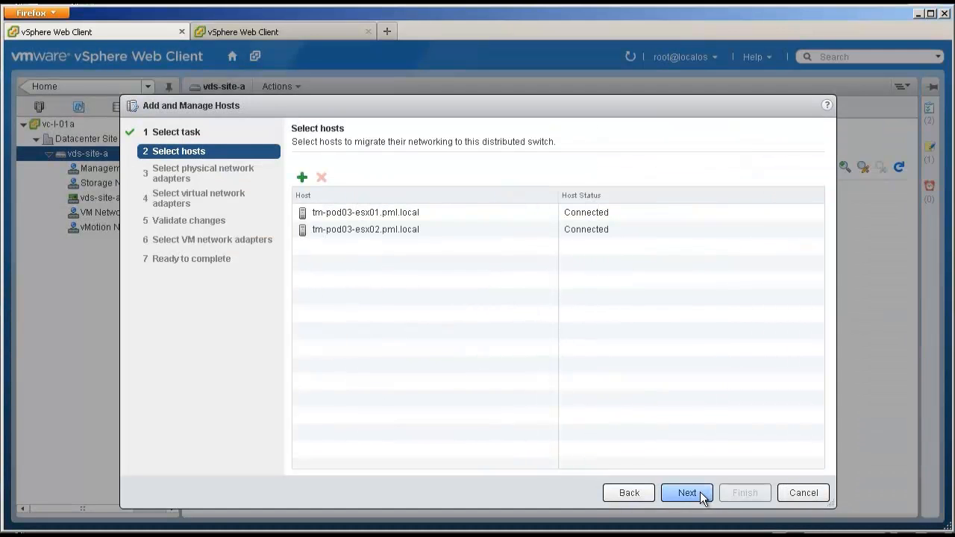
{"action": "left_click", "coordinate": [686, 492]}
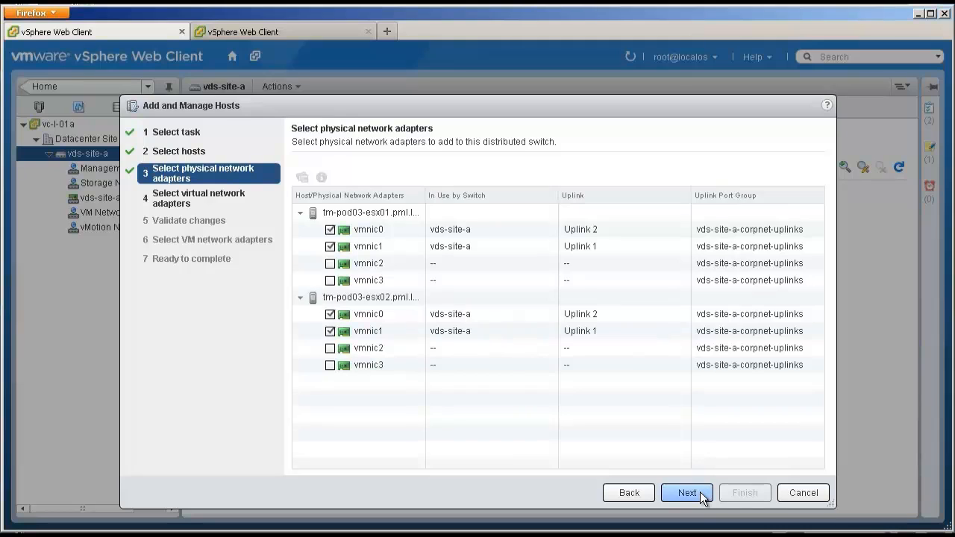
{"action": "left_click", "coordinate": [686, 493]}
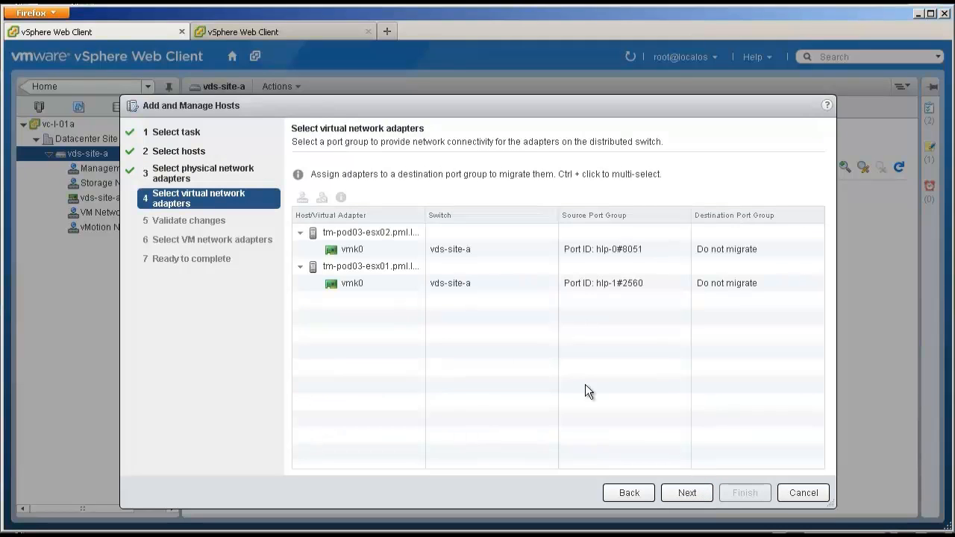
{"action": "left_click", "coordinate": [352, 249]}
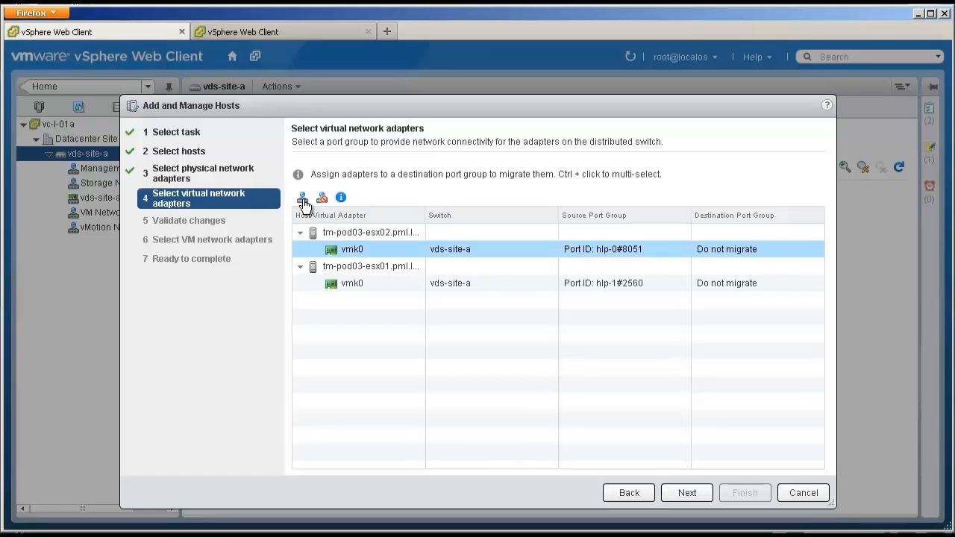
Assign esx02's and esx01's vmk0 adapters to the Management Network port group and proceed to validation
{"action": "left_click", "coordinate": [302, 197]}
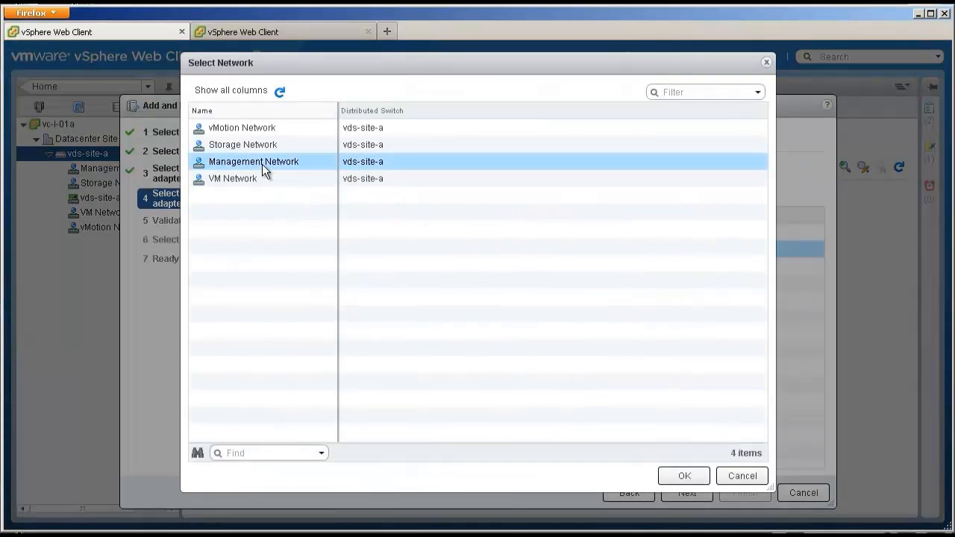
{"action": "left_click", "coordinate": [683, 474]}
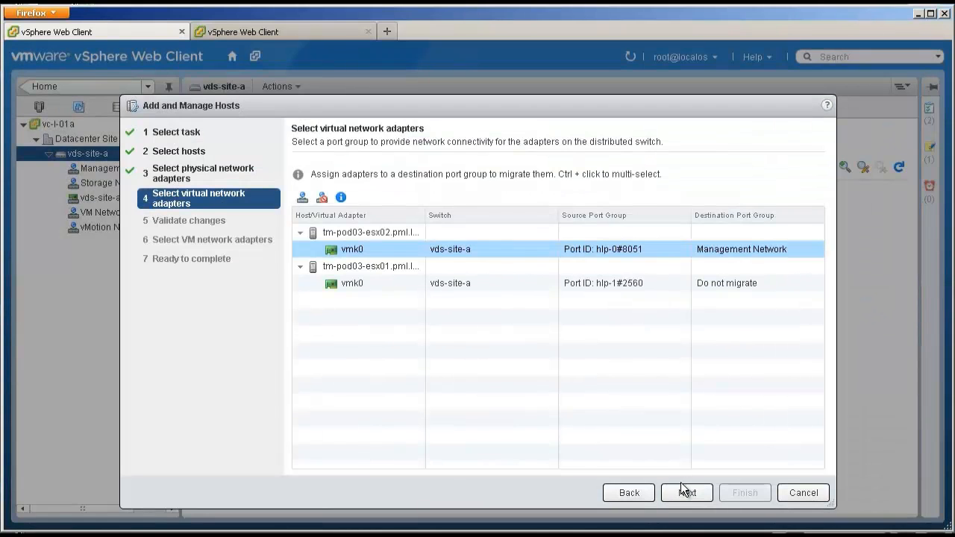
{"action": "left_click", "coordinate": [352, 284]}
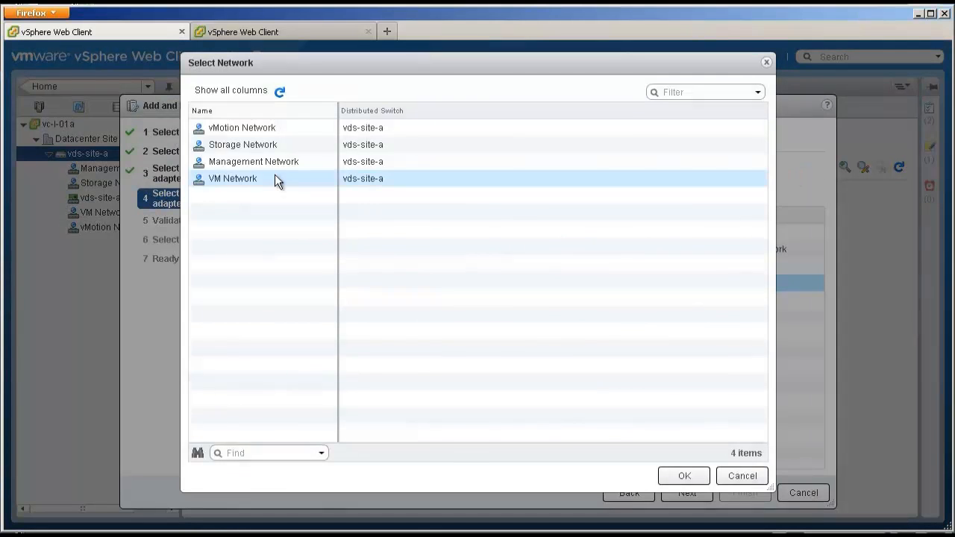
{"action": "left_click", "coordinate": [683, 475]}
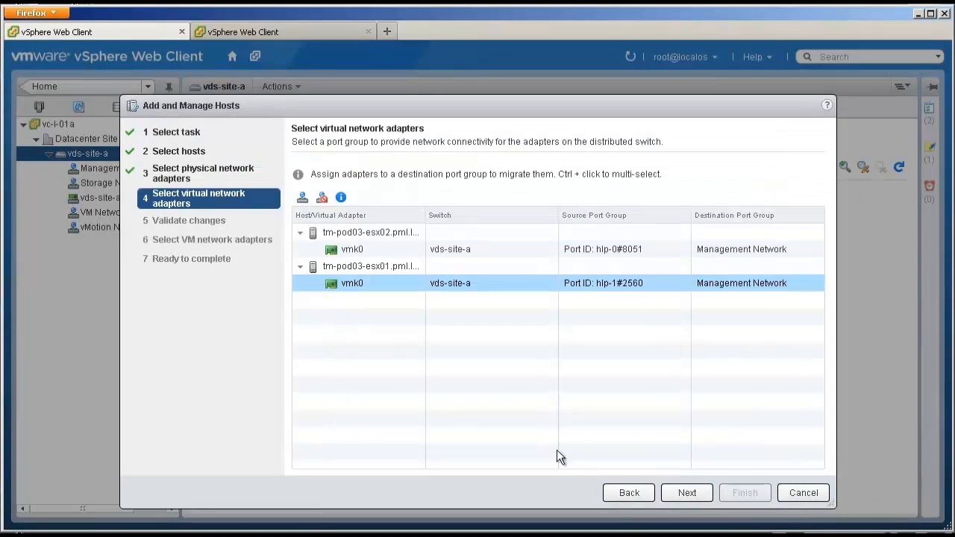
{"action": "left_click", "coordinate": [686, 492]}
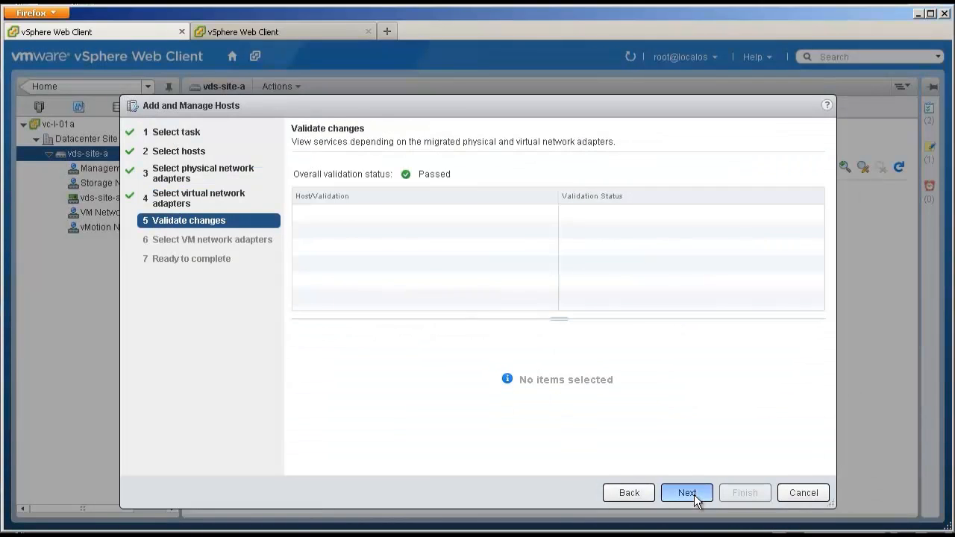
Finish the Add and Manage Hosts wizard, applying the vmk0 migration on vds-site-a
{"action": "left_click", "coordinate": [686, 492]}
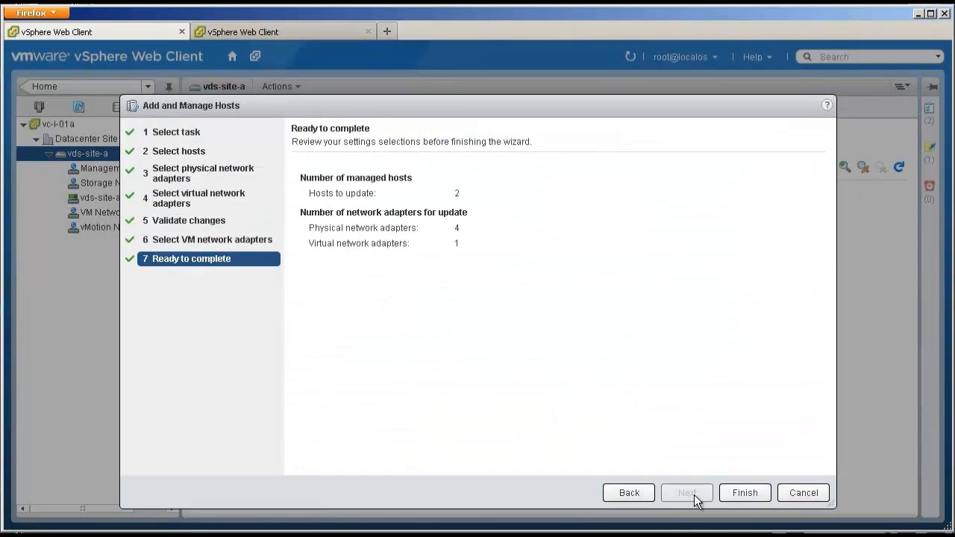
{"action": "left_click", "coordinate": [743, 493]}
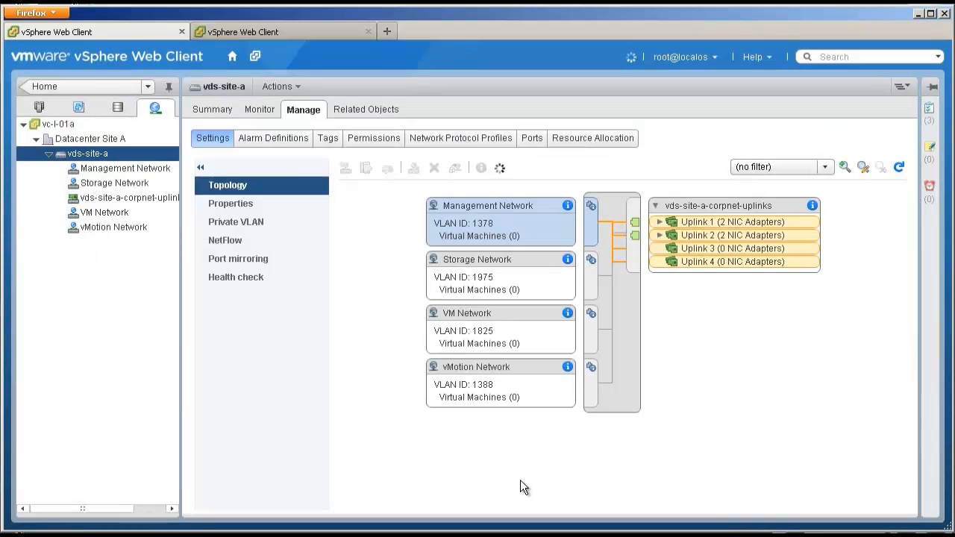